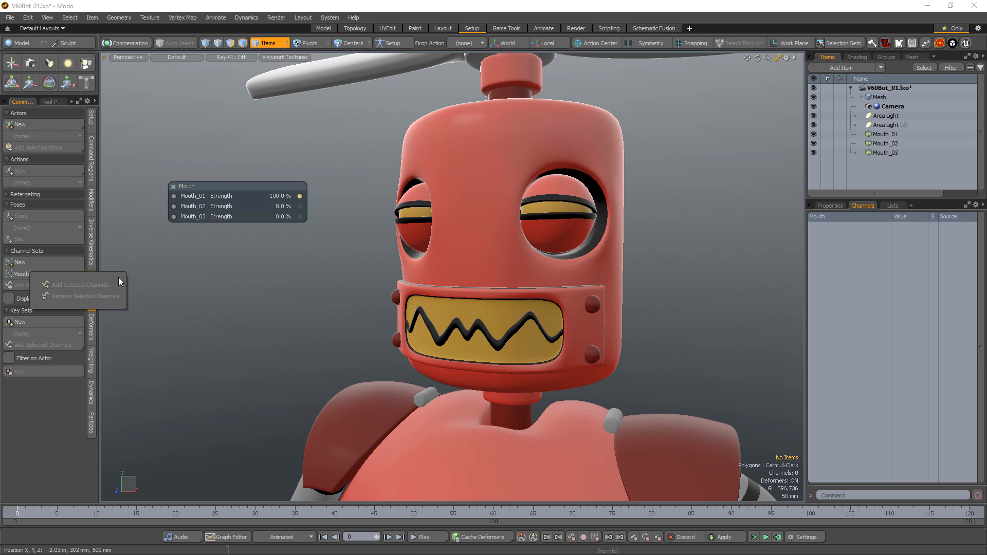
Show the Mouth channel set with its three mouth strength channels in the Groups list.
left_click(80, 284)
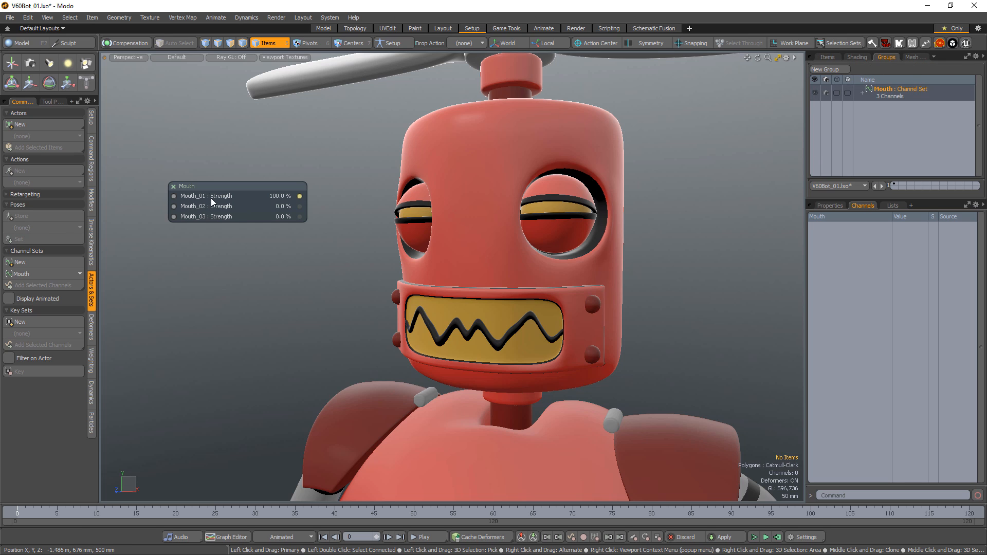